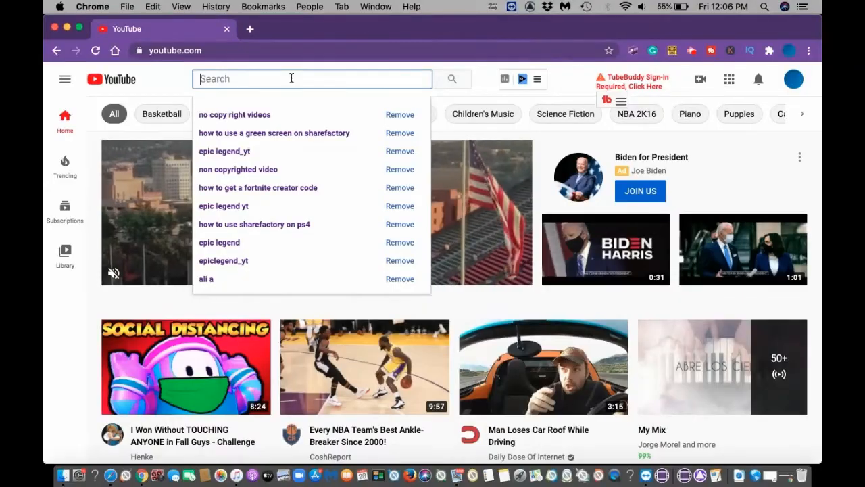
# Step: Search YouTube for 'no copy right videos' and open one of the video results
pyautogui.write('no copy')
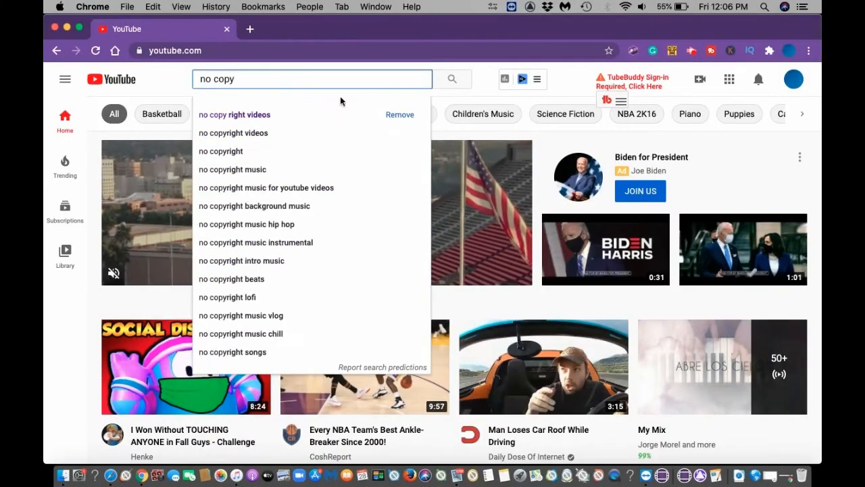
pyautogui.click(234, 115)
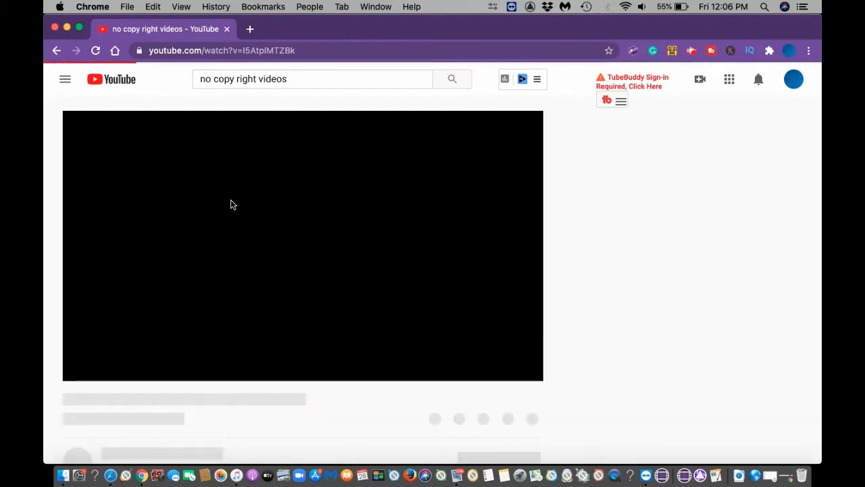
pyautogui.click(232, 204)
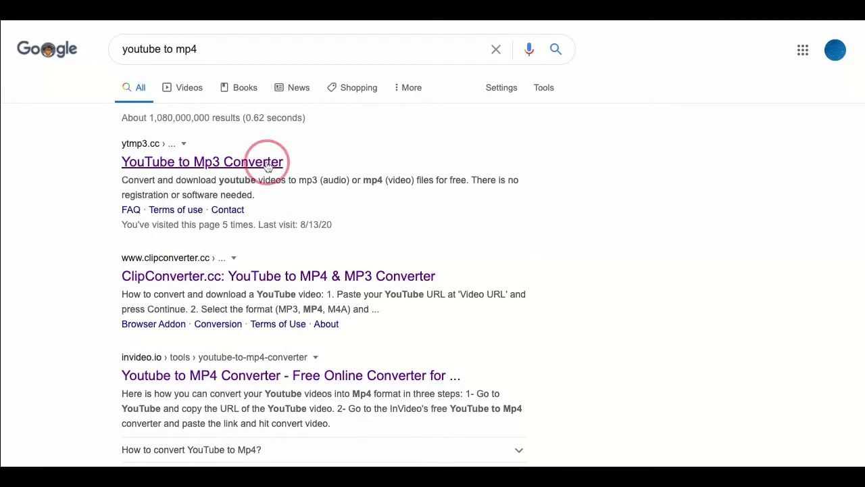
# Step: On ytmp3.cc, convert the clouds time-lapse link (watch?v=I5AtplMTZBk) to MP4
pyautogui.click(202, 162)
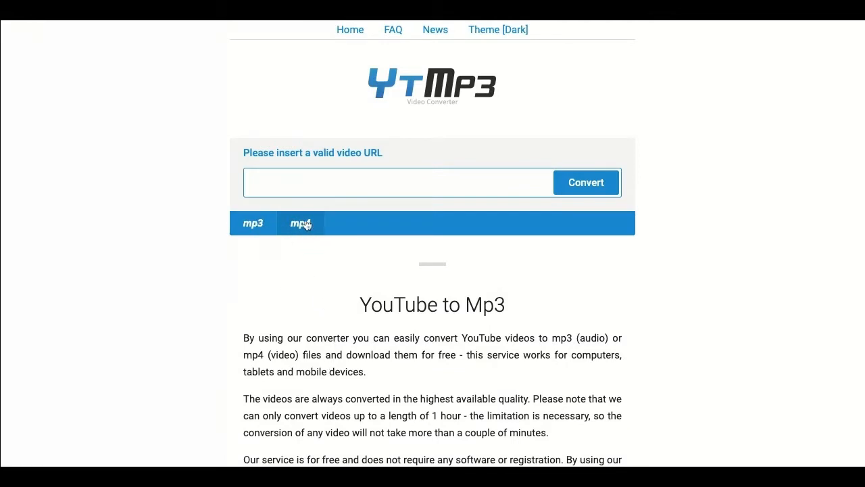
pyautogui.write('https://www.youtube.com/watch?v=I5AtplMTZBk')
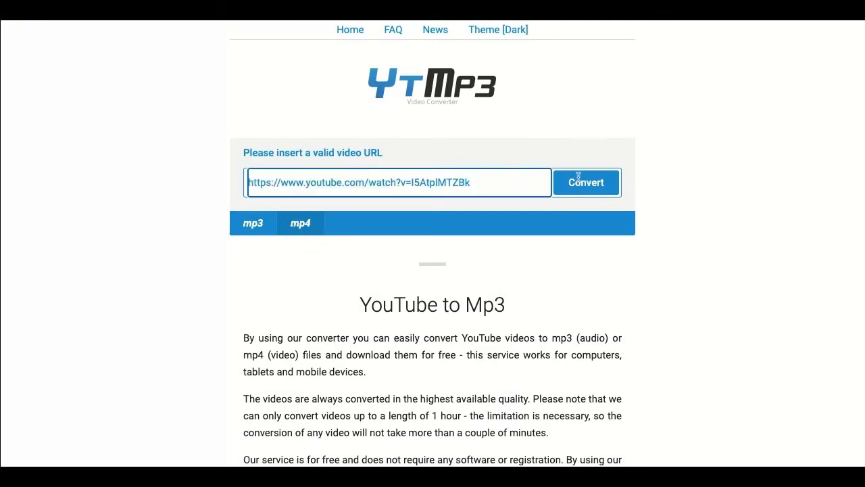
pyautogui.click(586, 181)
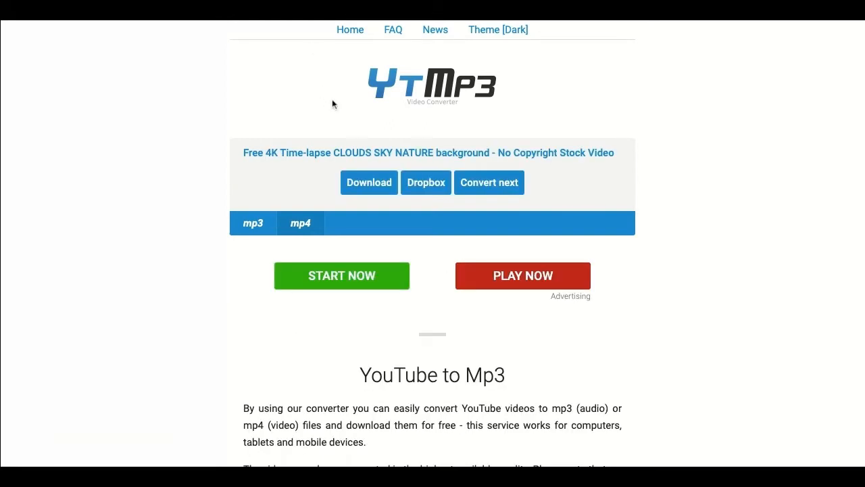
pyautogui.moveTo(375, 187)
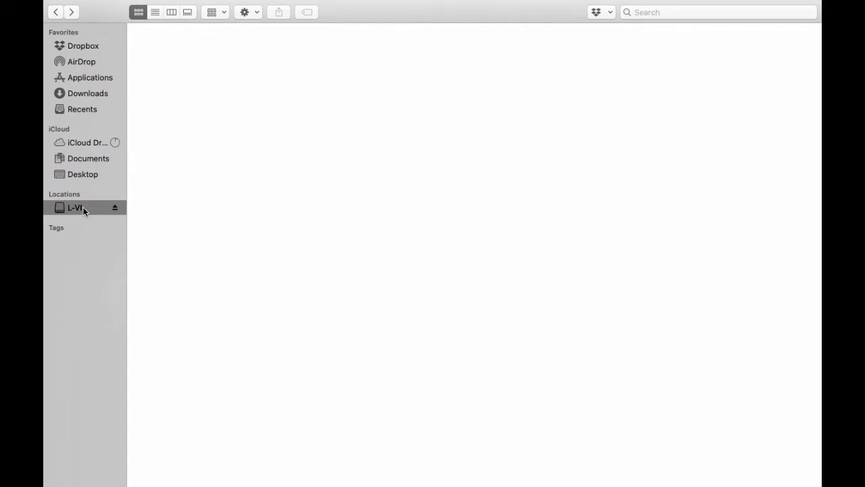
pyautogui.moveTo(278, 206)
pyautogui.write('Share')
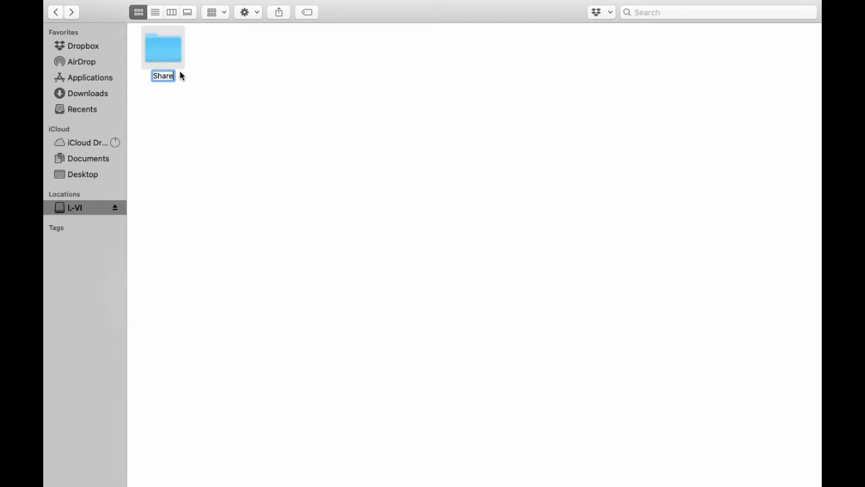
# Step: Inside the ShareFactory folder, create Videos, Music and Images subfolders
pyautogui.click(155, 12)
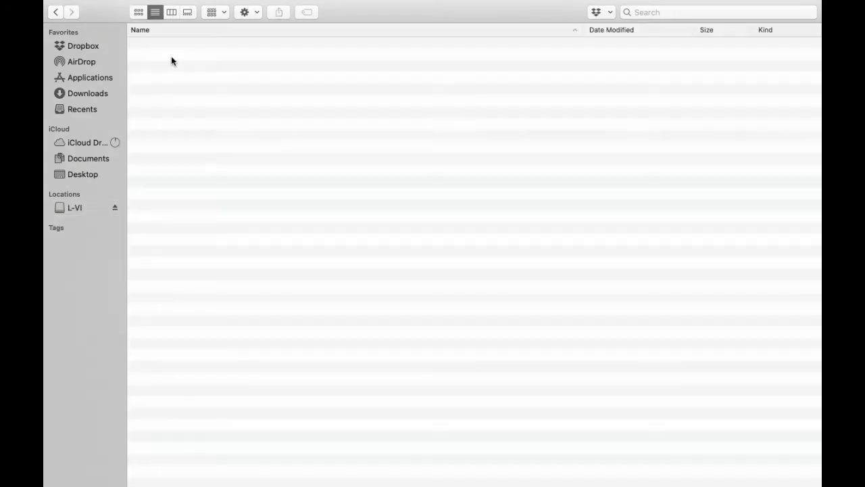
pyautogui.moveTo(260, 30)
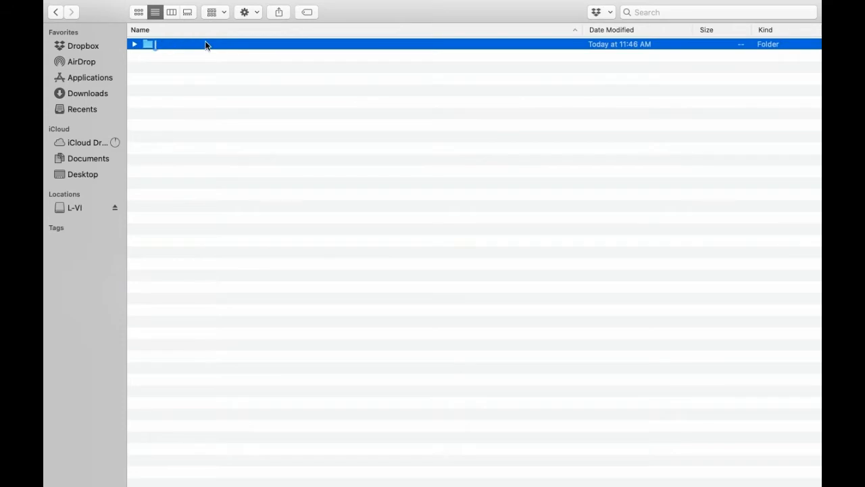
pyautogui.write('Videos')
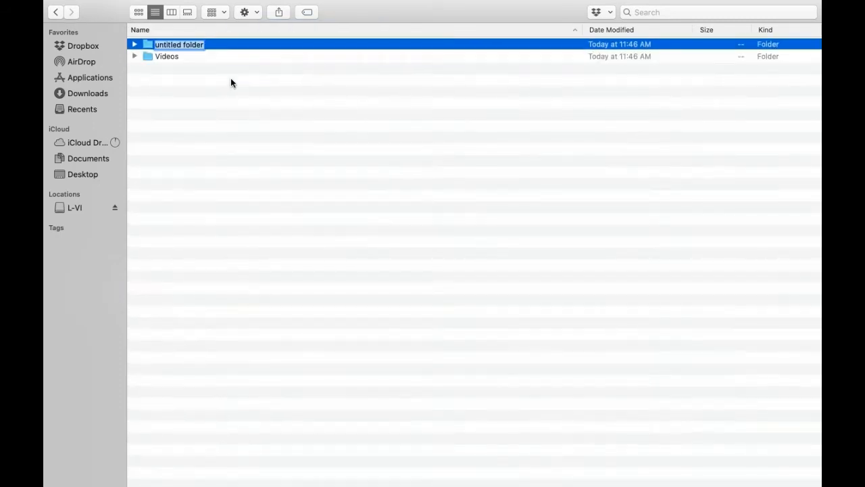
pyautogui.write('Music')
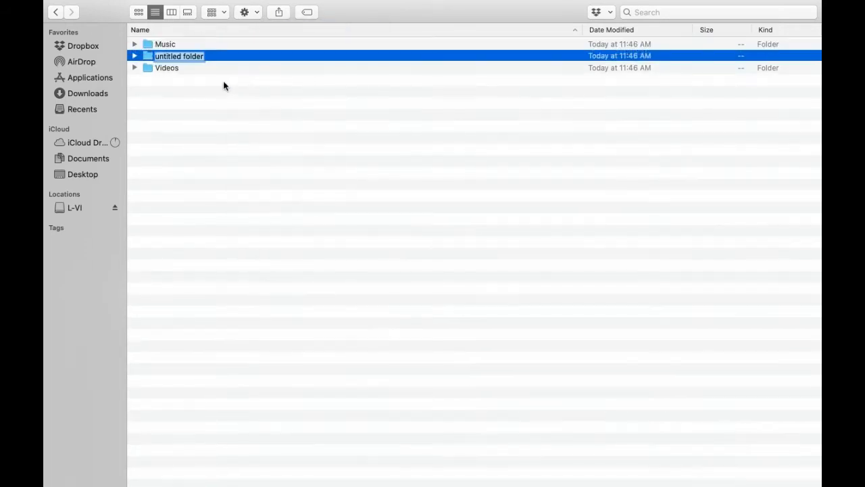
pyautogui.write('Imag')
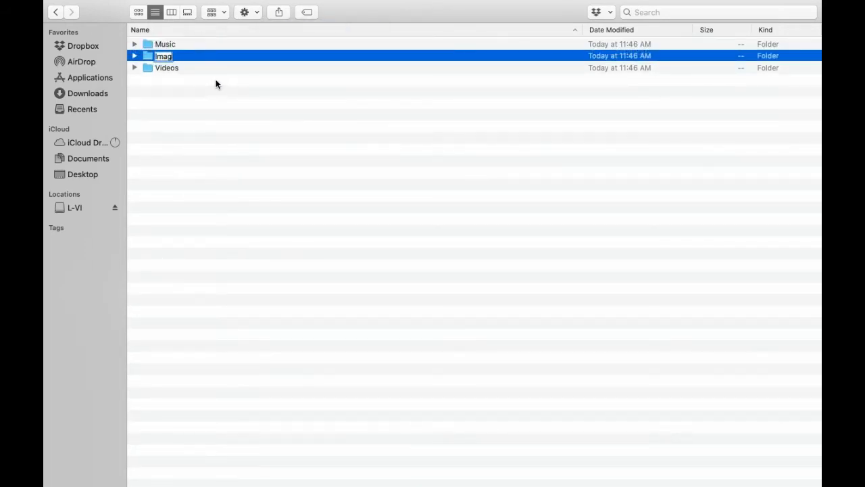
pyautogui.press('Return')
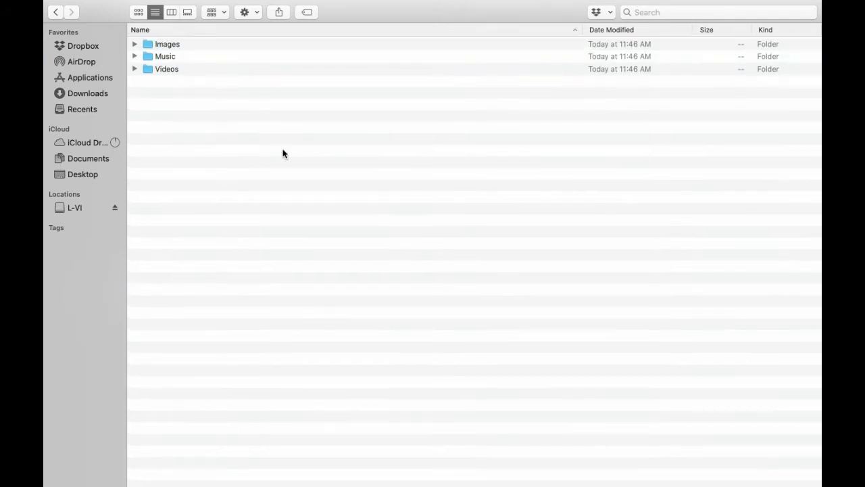
pyautogui.click(75, 207)
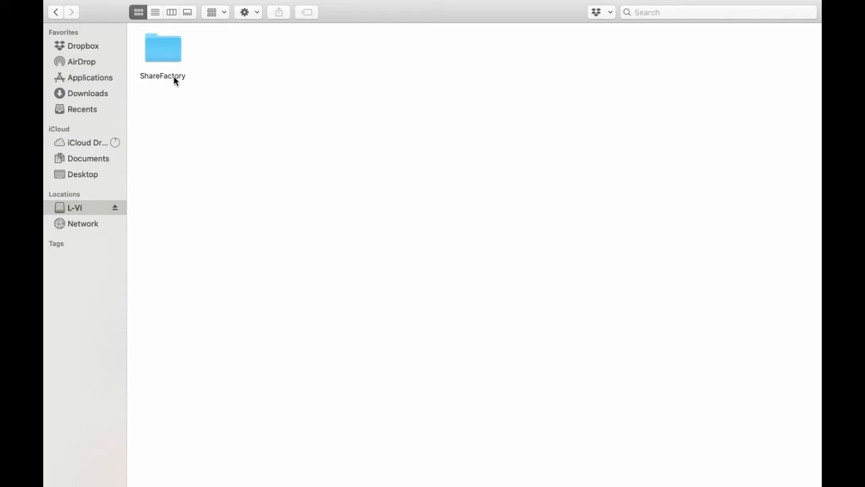
# Step: Open the ShareFactory folder on the L-VI drive
pyautogui.click(162, 49)
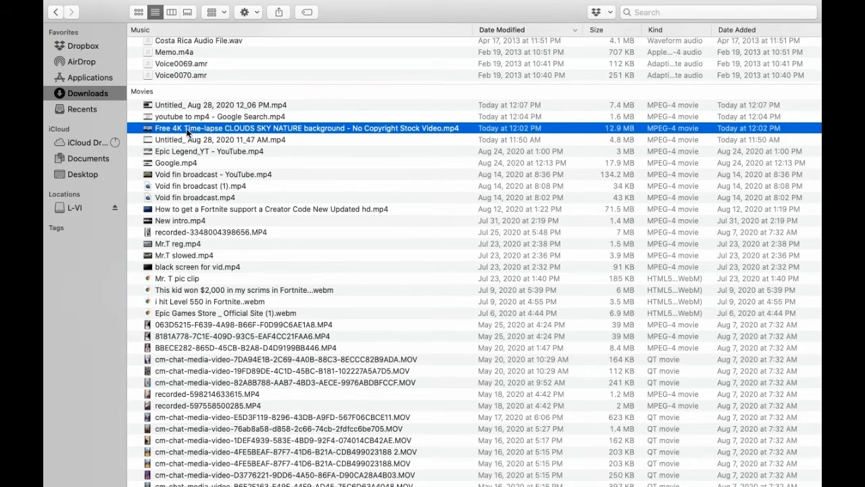
pyautogui.moveTo(83, 212)
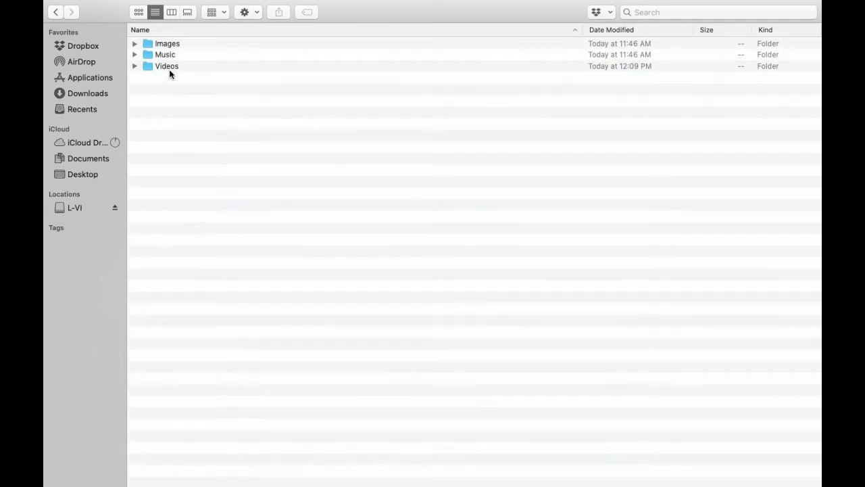
pyautogui.moveTo(216, 228)
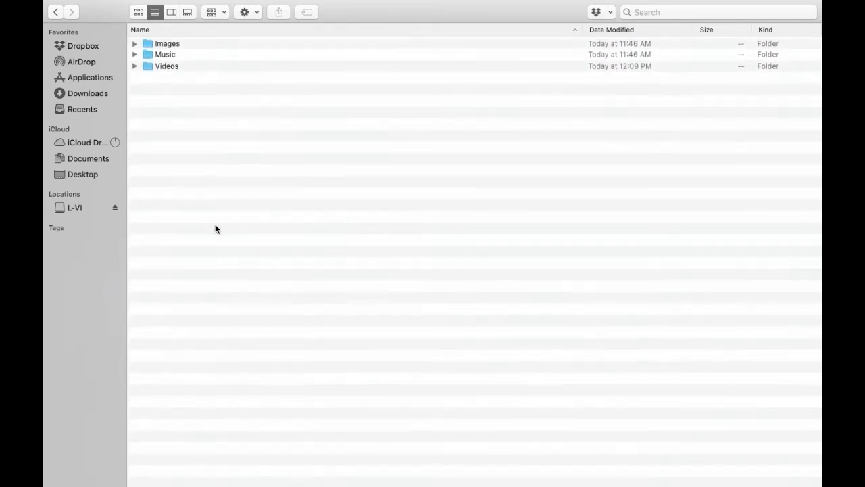
pyautogui.moveTo(284, 109)
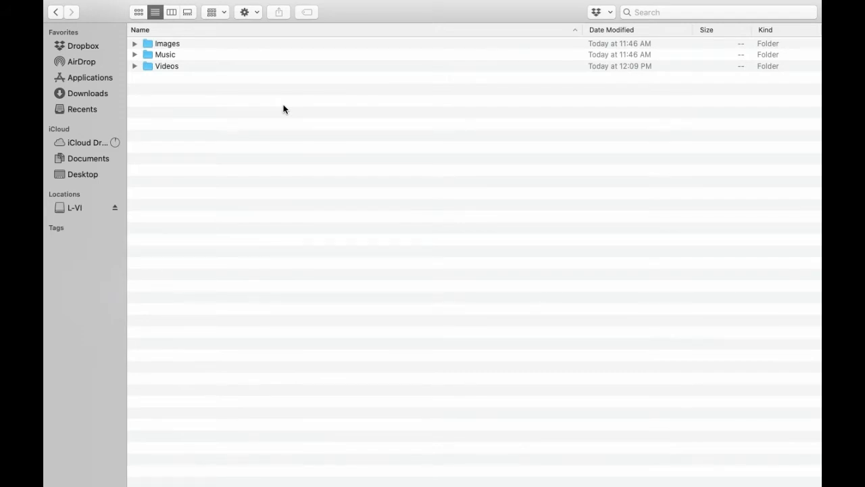
pyautogui.moveTo(141, 179)
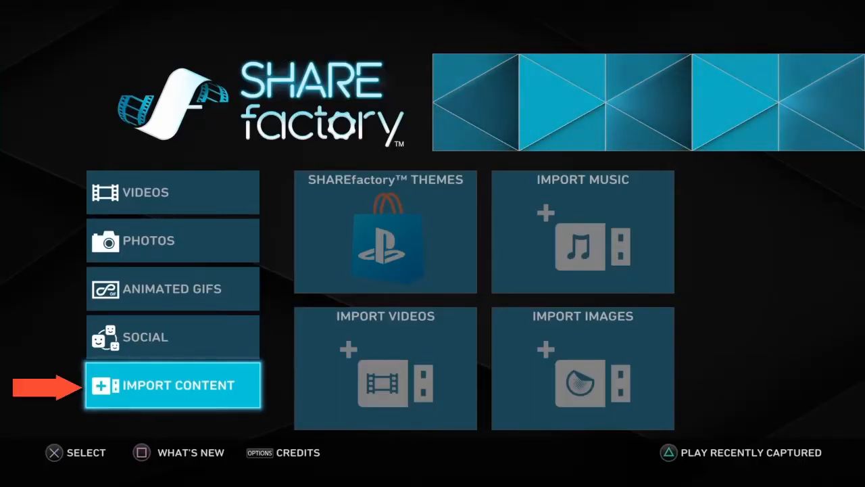
# Step: Choose Import Content, then the Import Videos tile
pyautogui.click(385, 232)
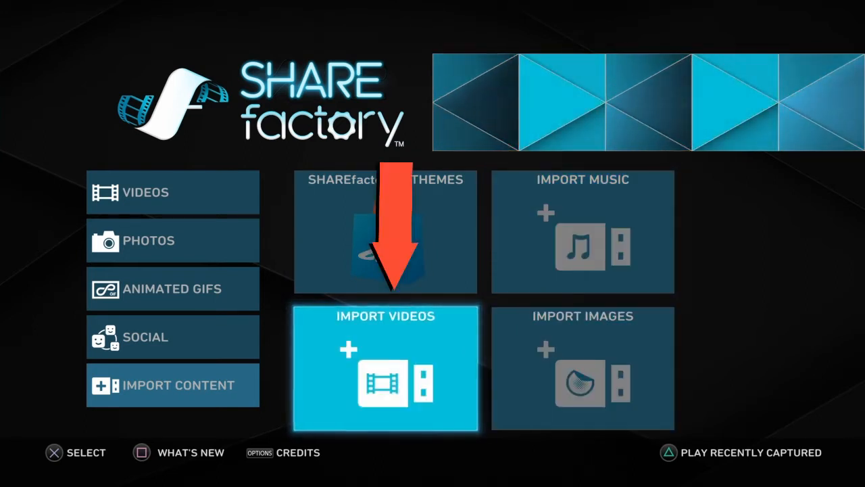
pyautogui.click(385, 368)
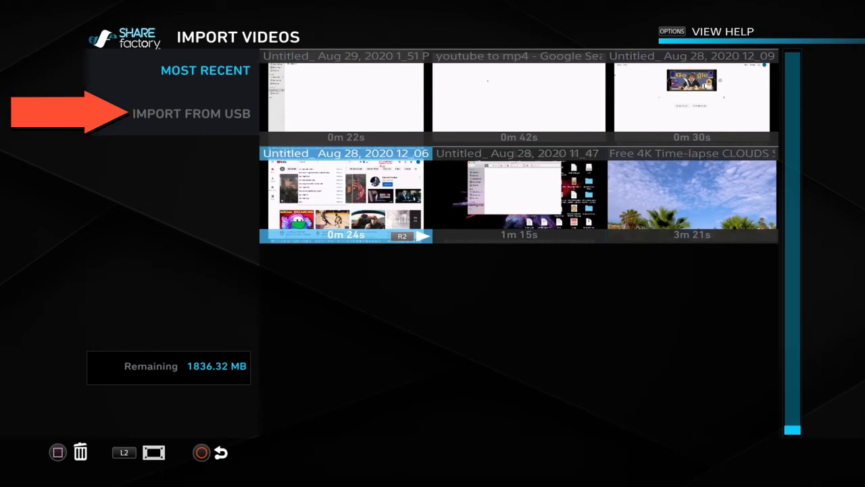
# Step: Import the 22-second clip from the USB drive and return toward the main menu
pyautogui.click(345, 196)
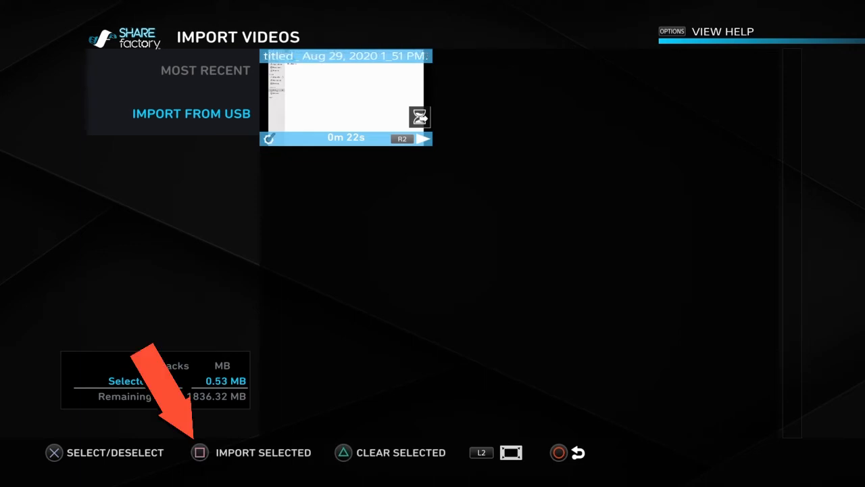
pyautogui.click(201, 452)
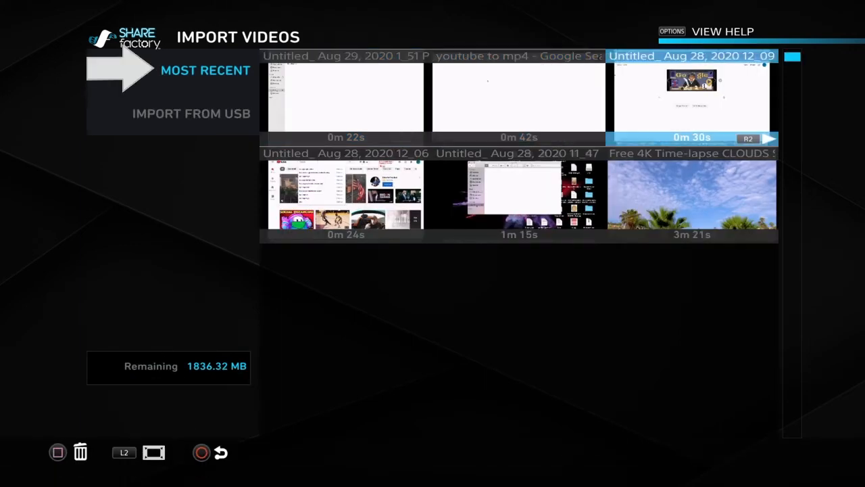
pyautogui.press('down')
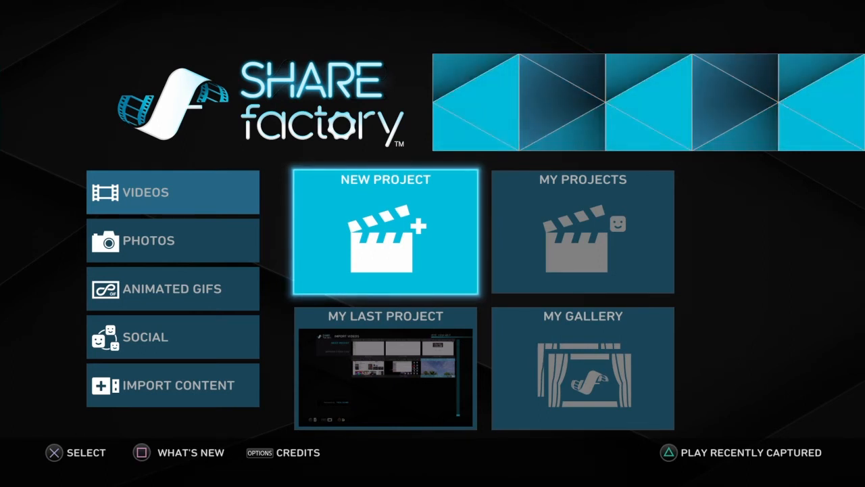
# Step: Start a New Project to reach the Choose Clips screen
pyautogui.click(384, 232)
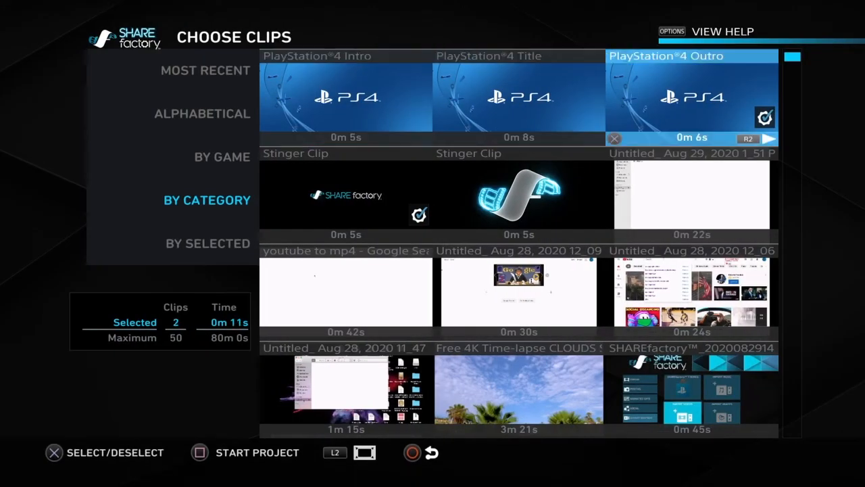